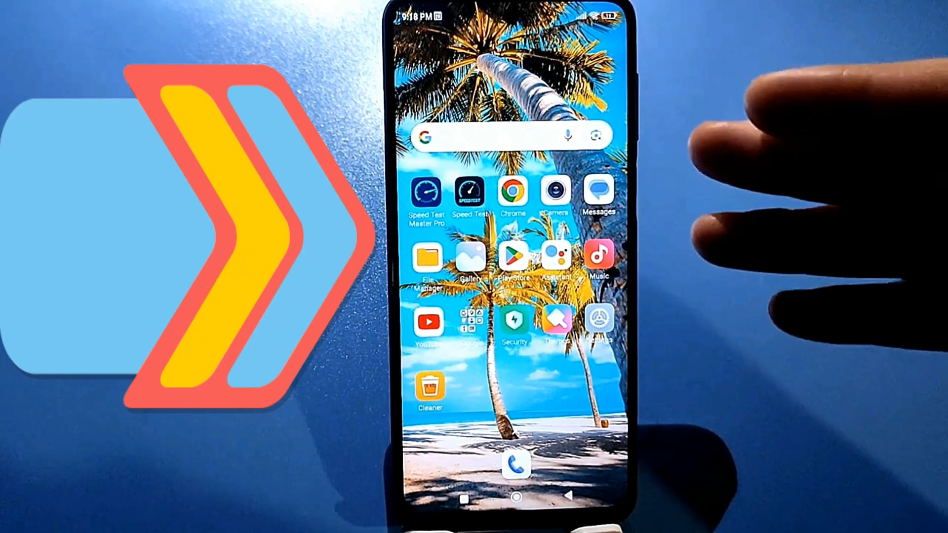
mouse_move(786, 182)
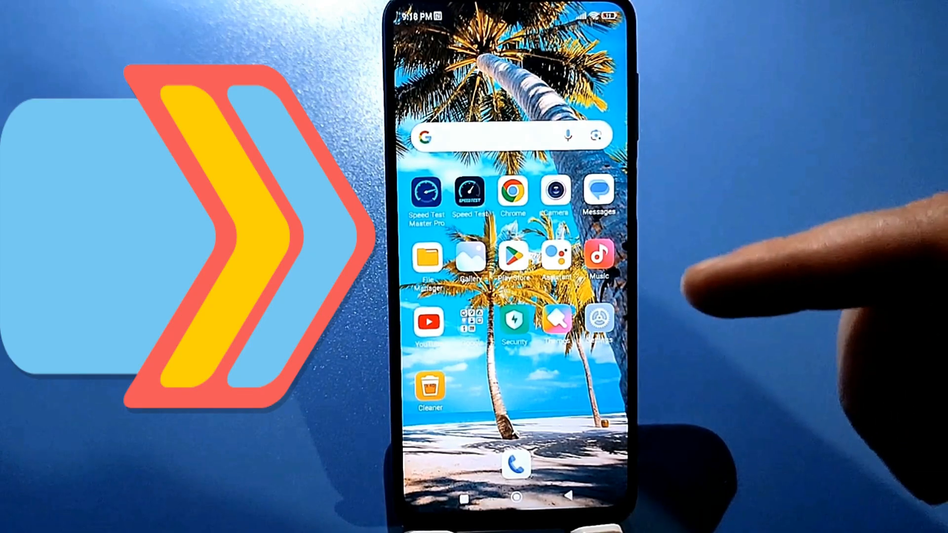
mouse_move(726, 242)
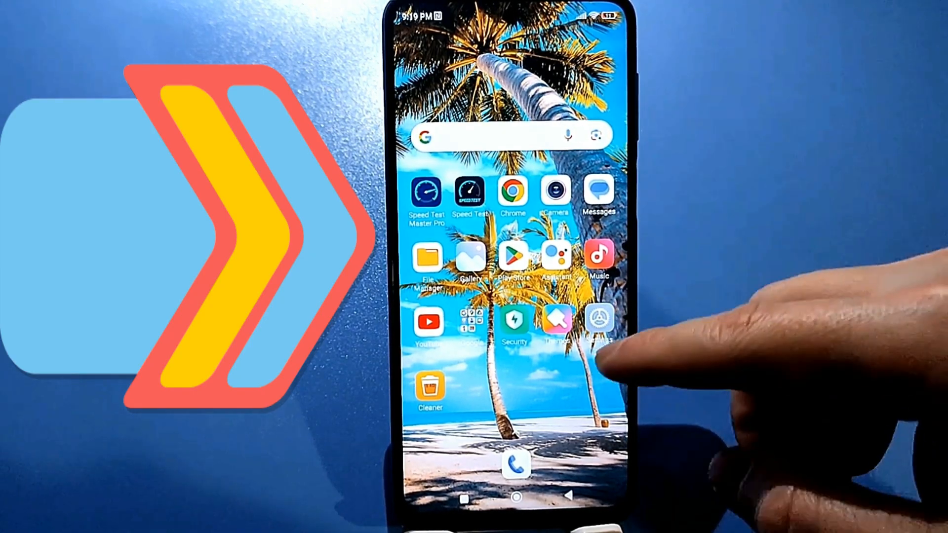
Go from Settings into Manage apps and start a search of installed apps
click(599, 324)
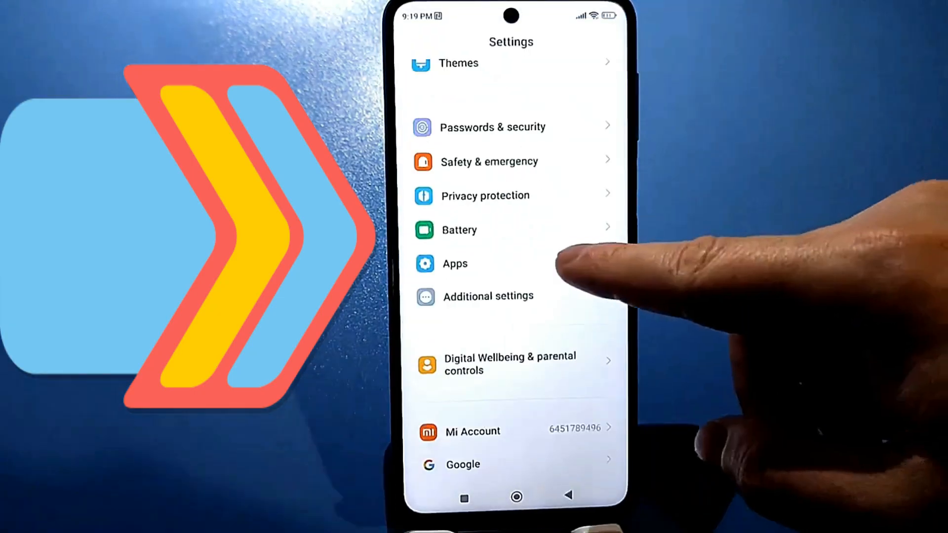
click(454, 264)
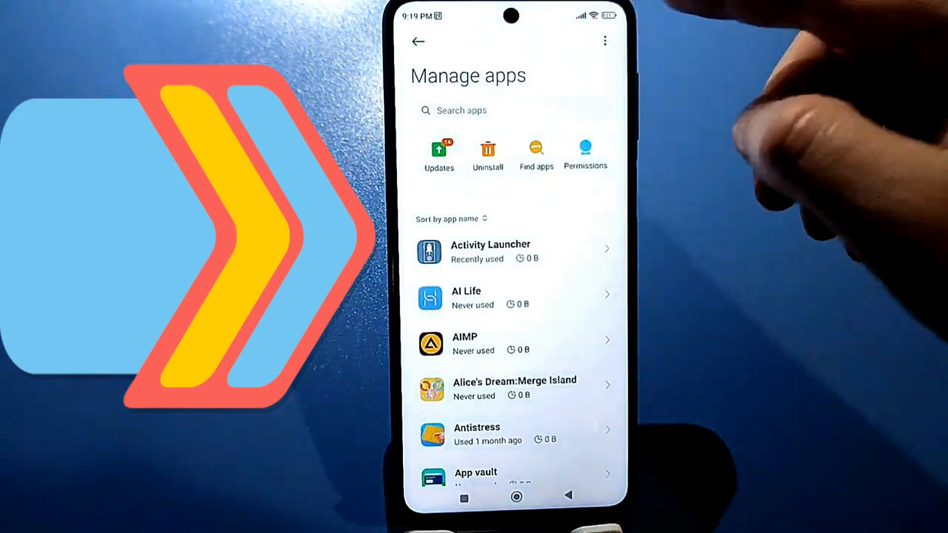
click(605, 42)
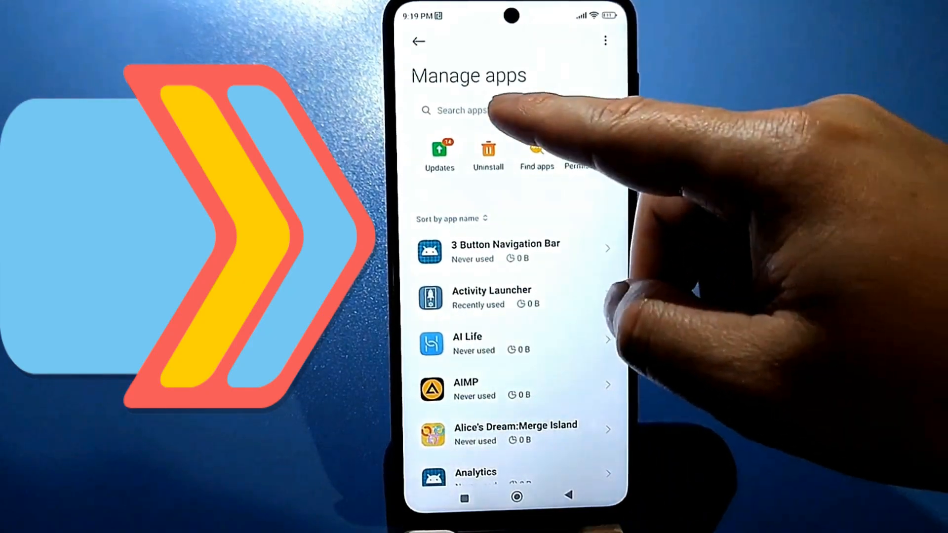
Filter the app list with "googl" and scroll to Google Services Framework
text(googl)
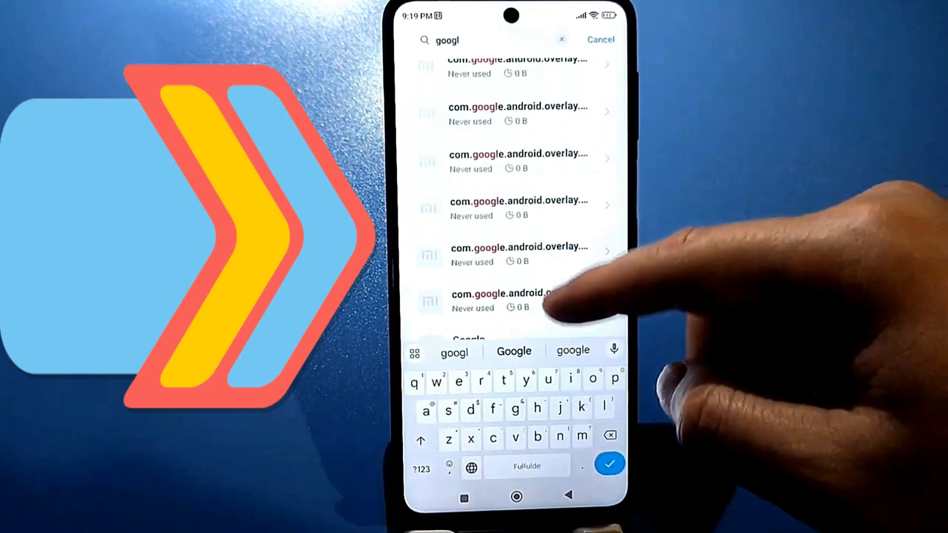
scroll(up, 3)
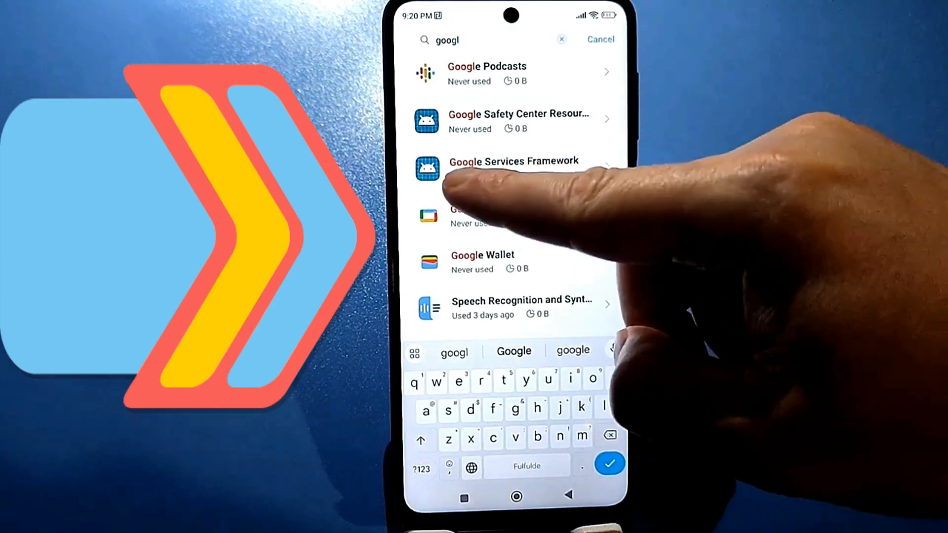
Enter Google Services Framework's App info and reach its App permissions page
click(513, 168)
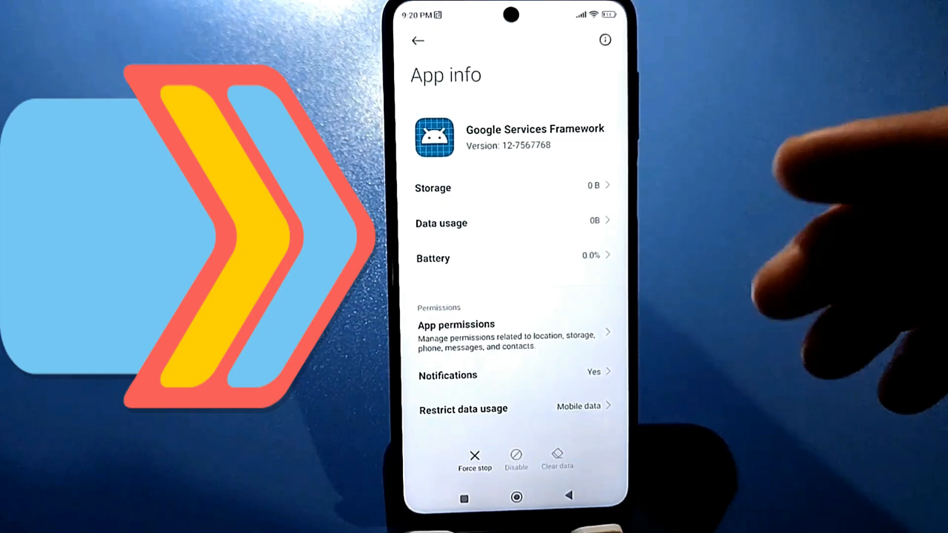
scroll(up, 3)
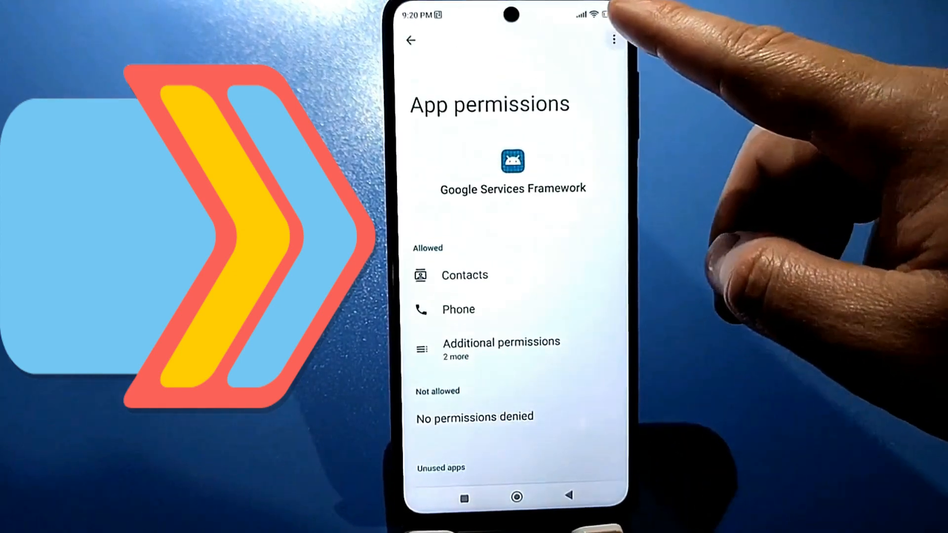
Show All permissions and scroll through contacts, phone, instant messages and network entries
click(614, 40)
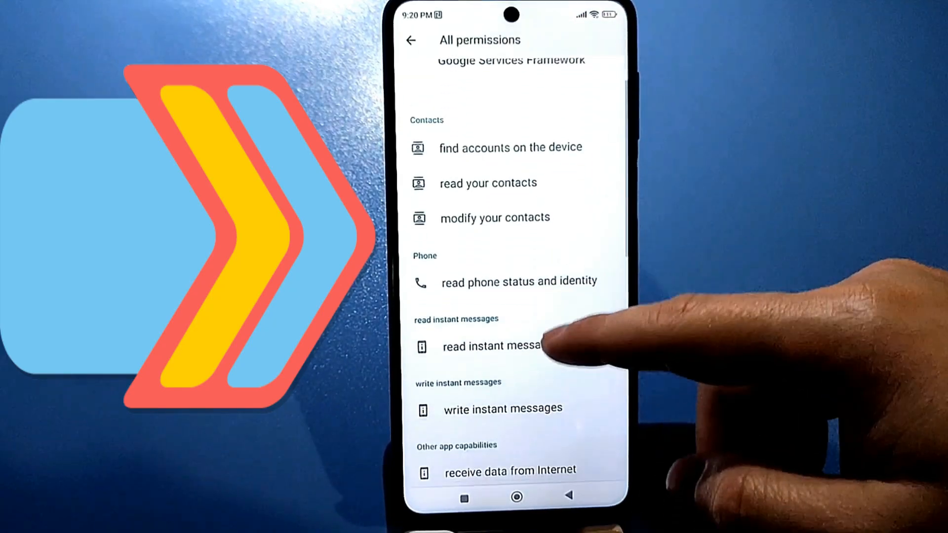
scroll(up, 3)
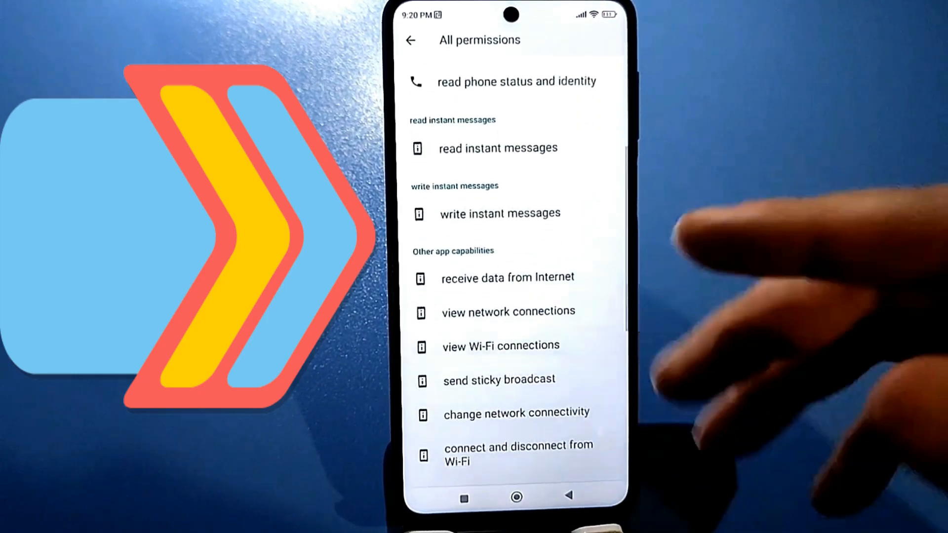
scroll(up, 3)
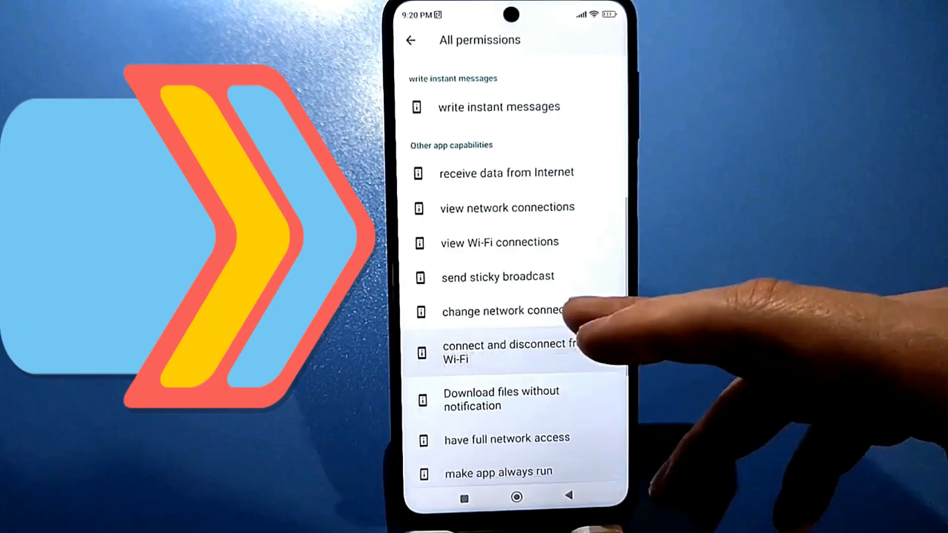
scroll(up, 3)
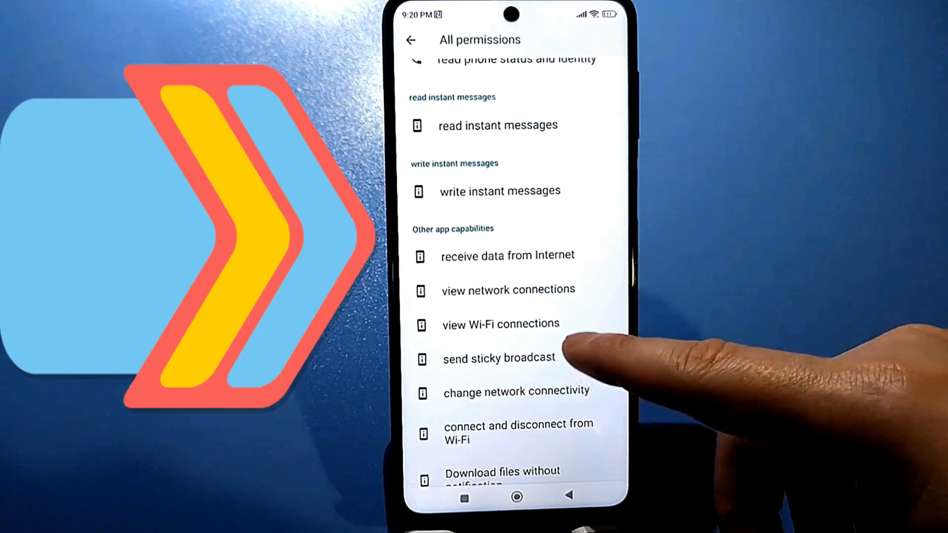
Under Additional permissions, set read and write instant messages to Don't allow
click(411, 39)
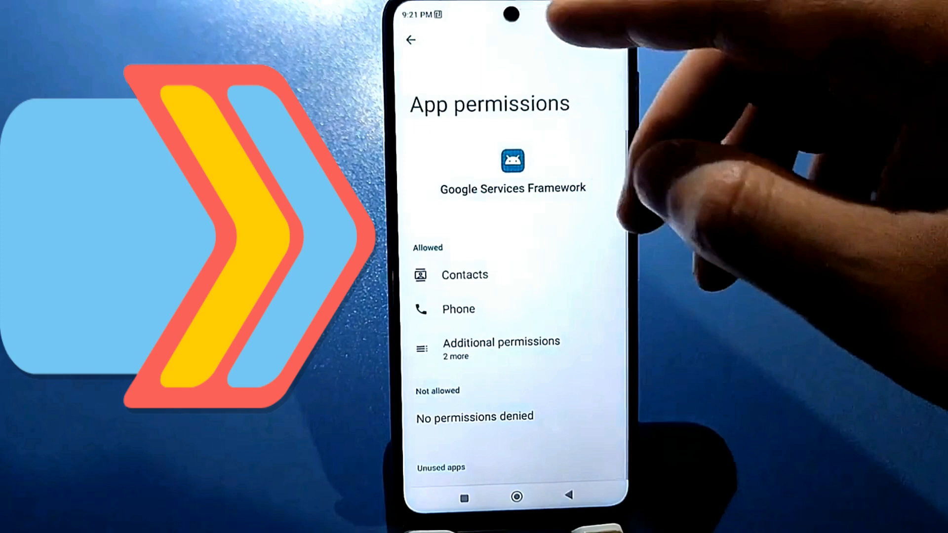
click(500, 348)
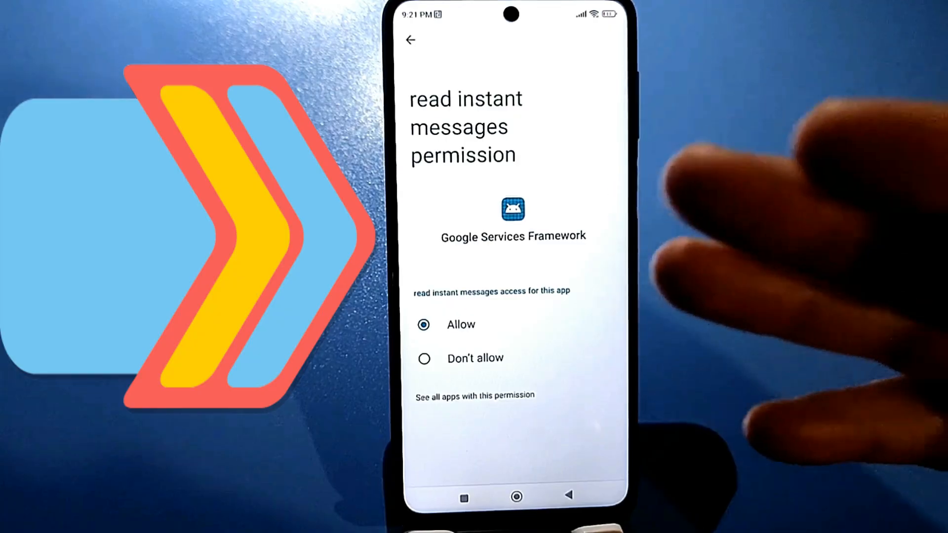
mouse_move(726, 273)
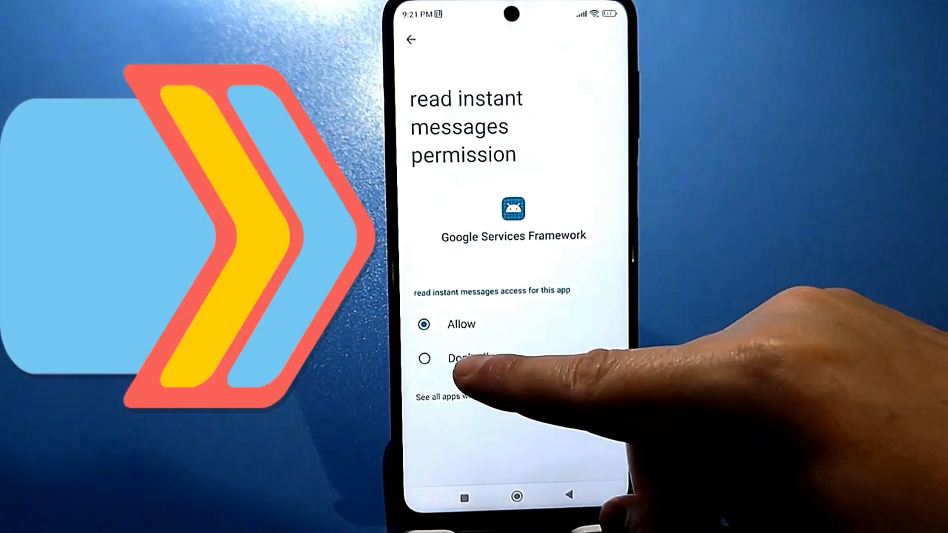
click(410, 39)
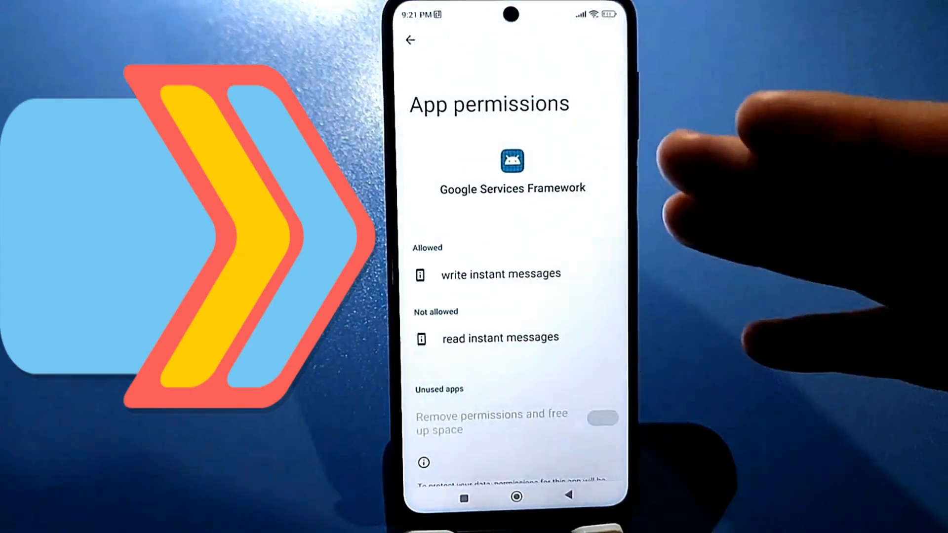
click(499, 274)
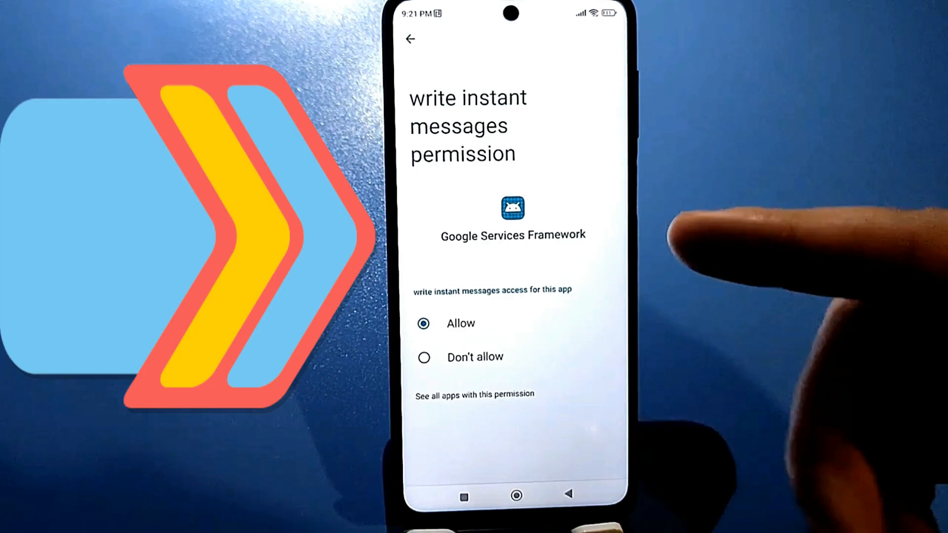
click(423, 356)
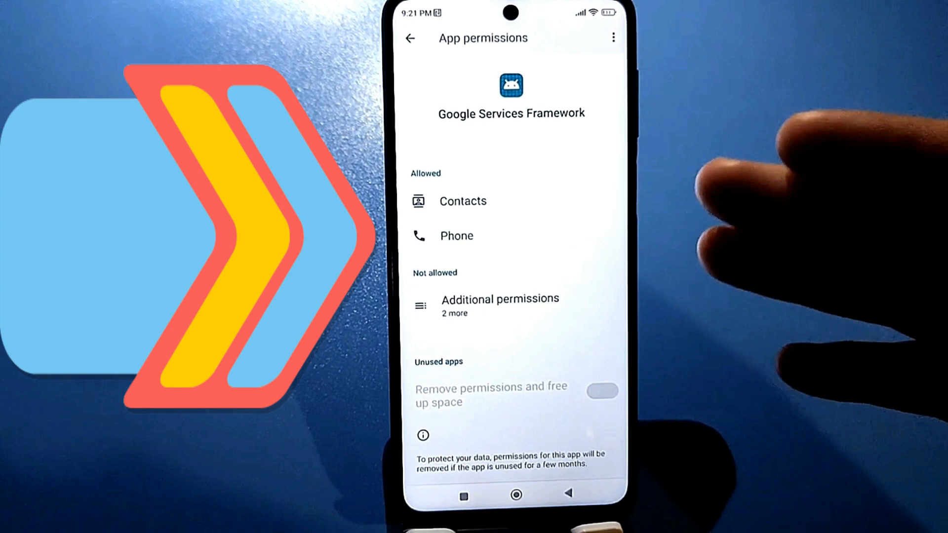
mouse_move(817, 272)
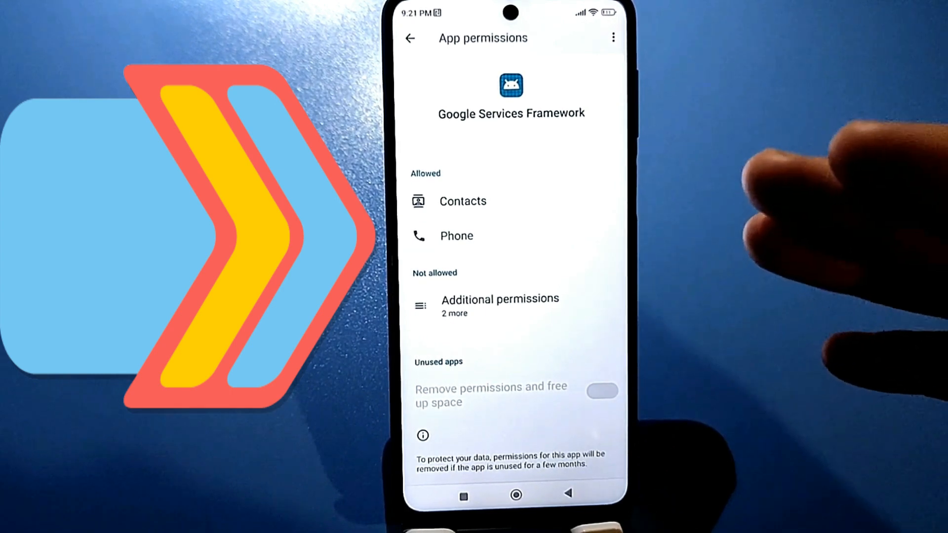
mouse_move(756, 242)
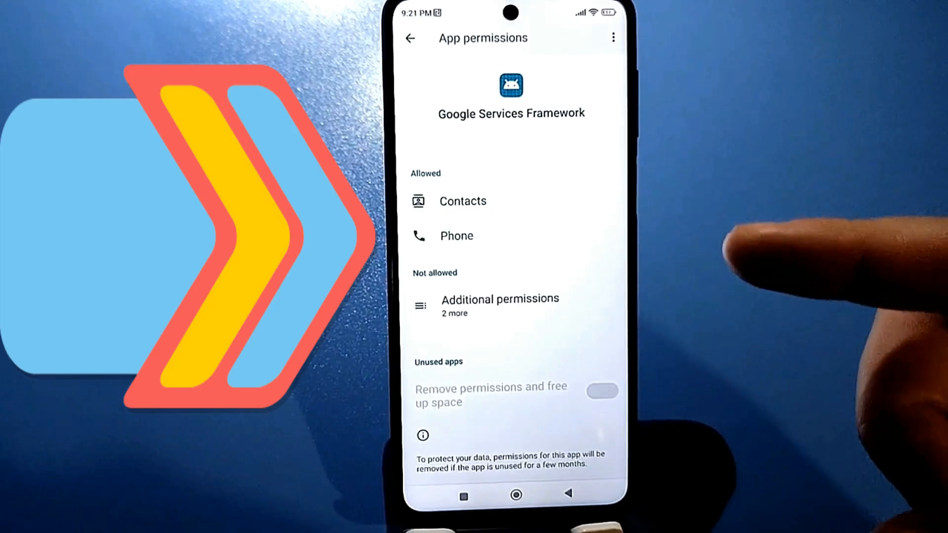